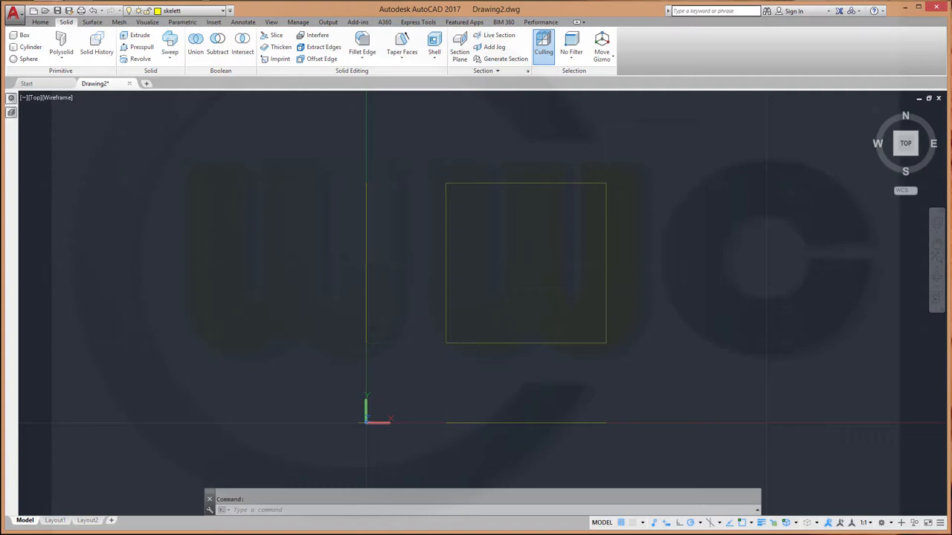
Step: Make sketches current and draw a spline from near the origin to 150,150
click(223, 11)
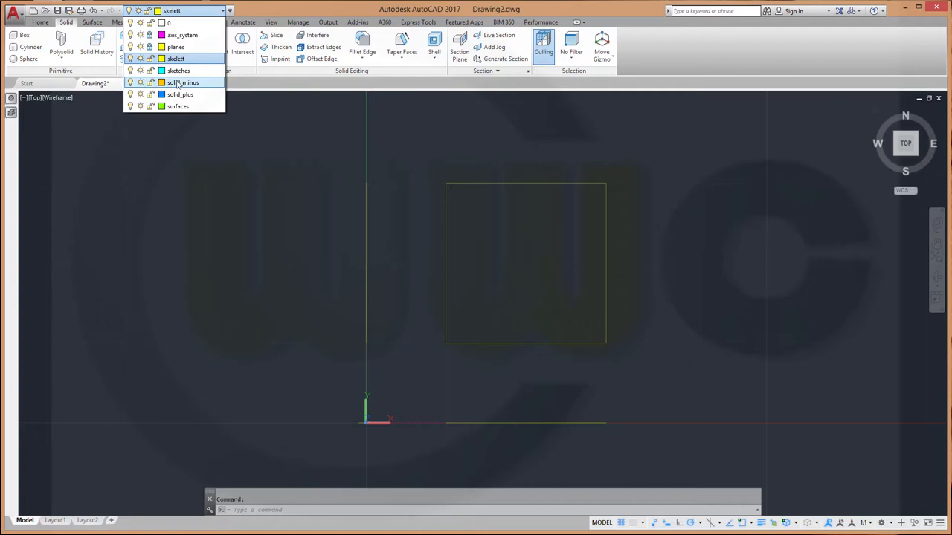
click(177, 70)
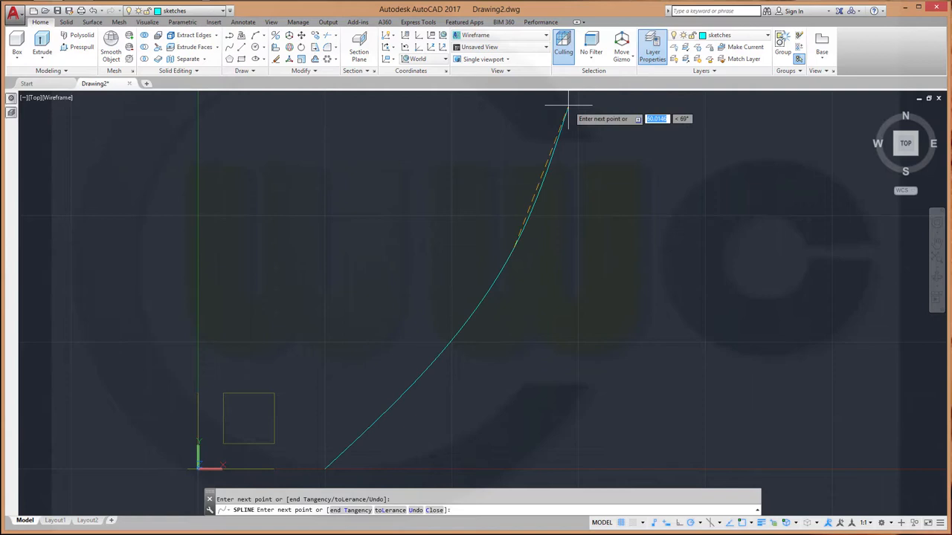
text(150)
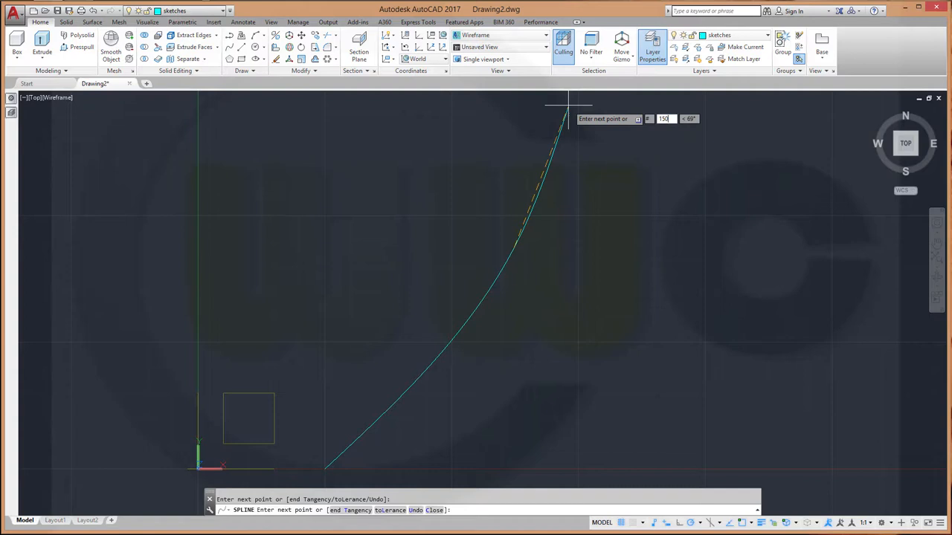
right_click(572, 104)
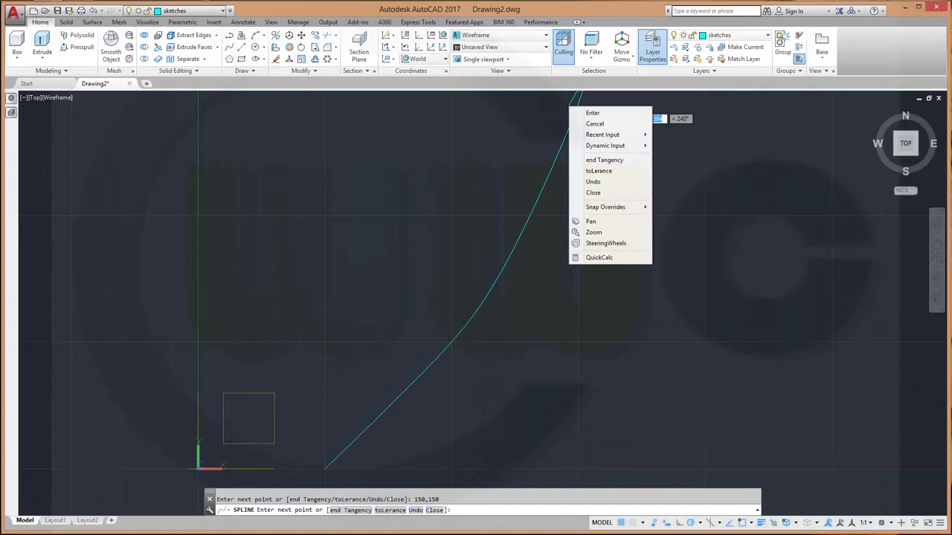
click(593, 113)
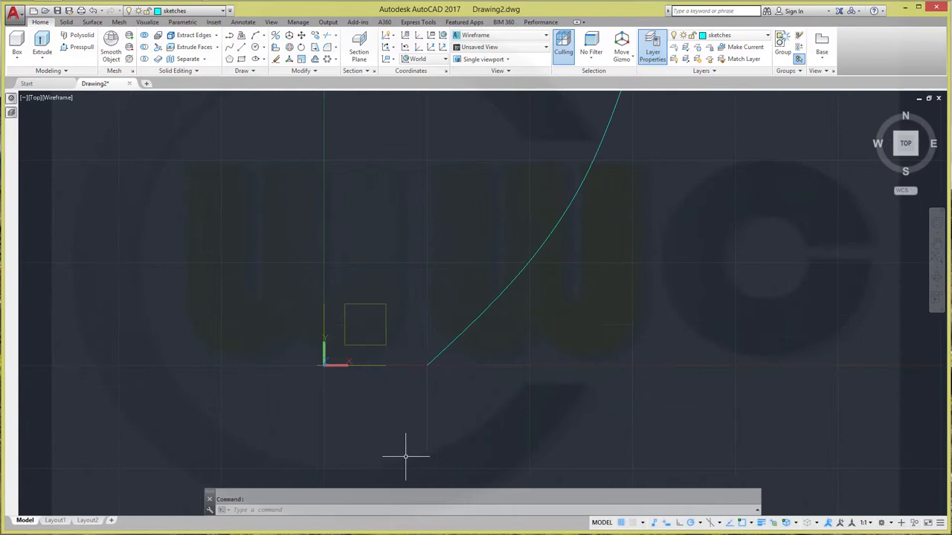
right_click(450, 360)
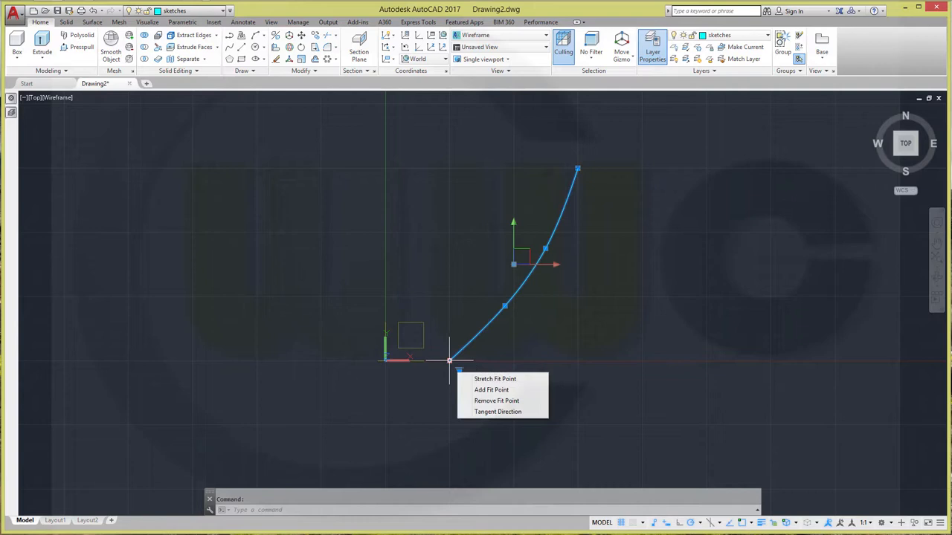
Step: Make skelett current and start a circle at the spline's upper endpoint
click(497, 412)
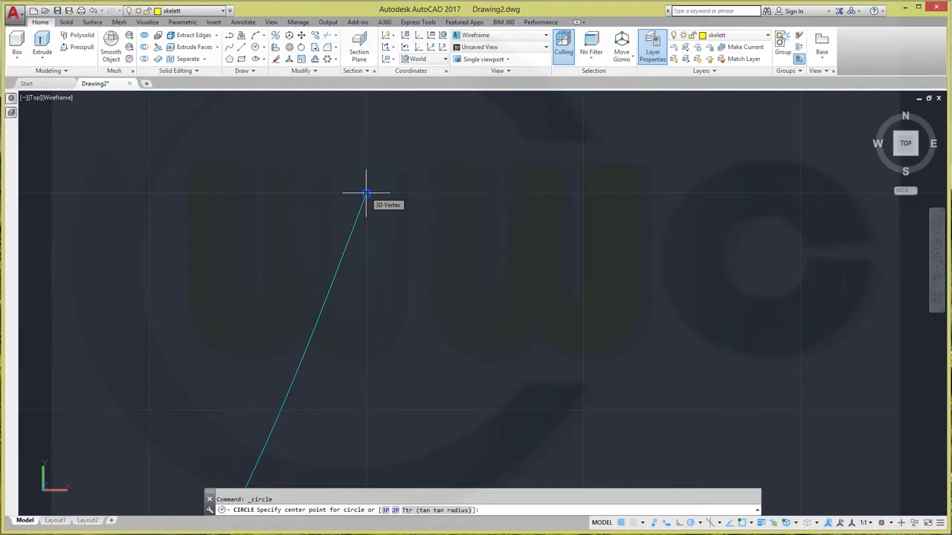
Step: Centre the small circle on the curve's upper end for the path array
click(366, 193)
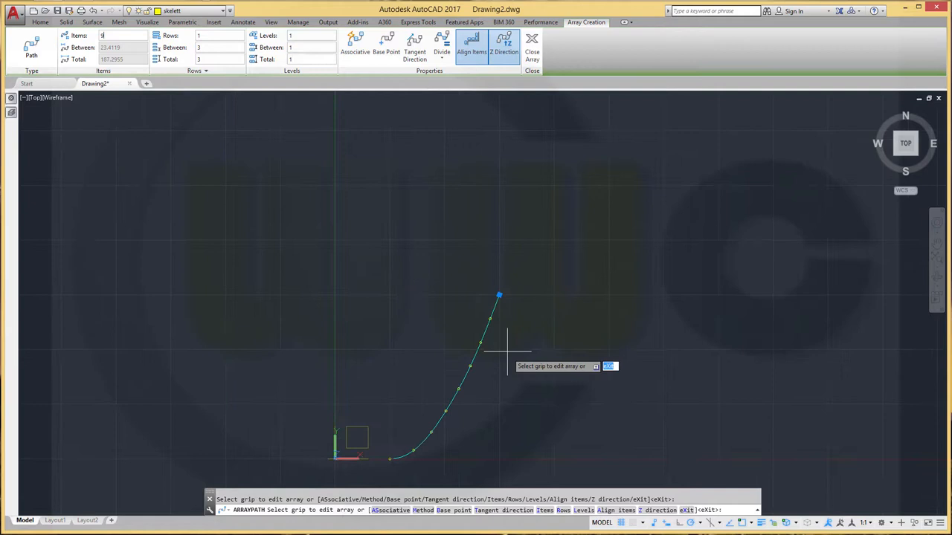
mouse_move(534, 182)
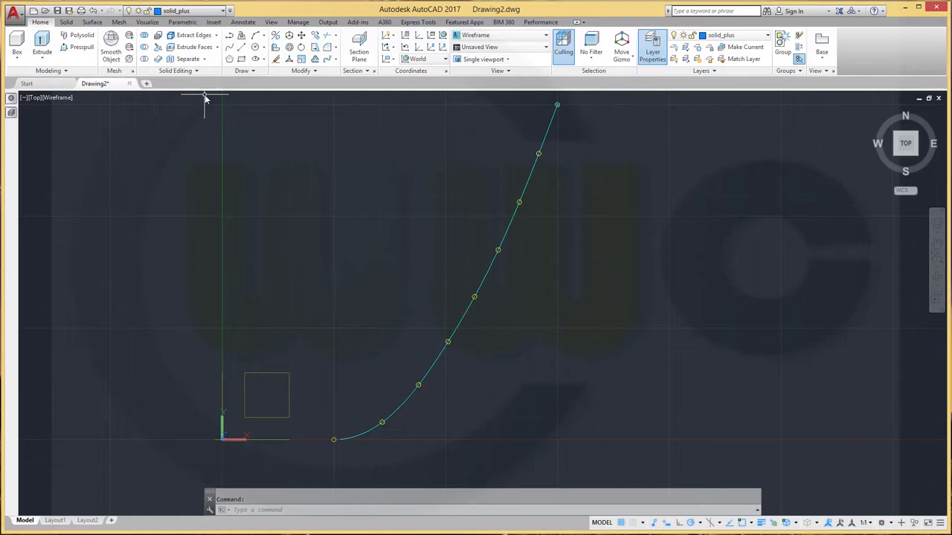
Step: Select the arrayed circles and confirm them for a Revolve about the vertical axis
scroll(down, 3)
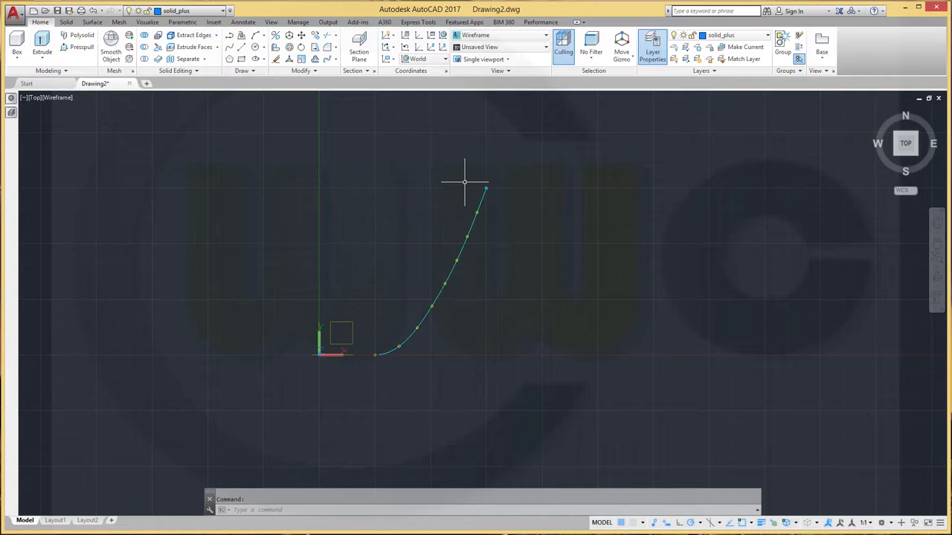
click(223, 11)
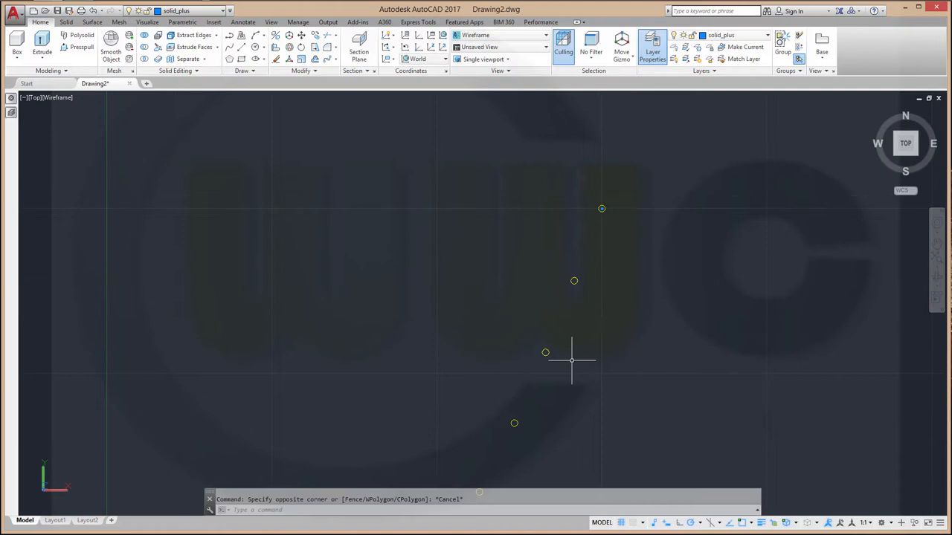
click(67, 22)
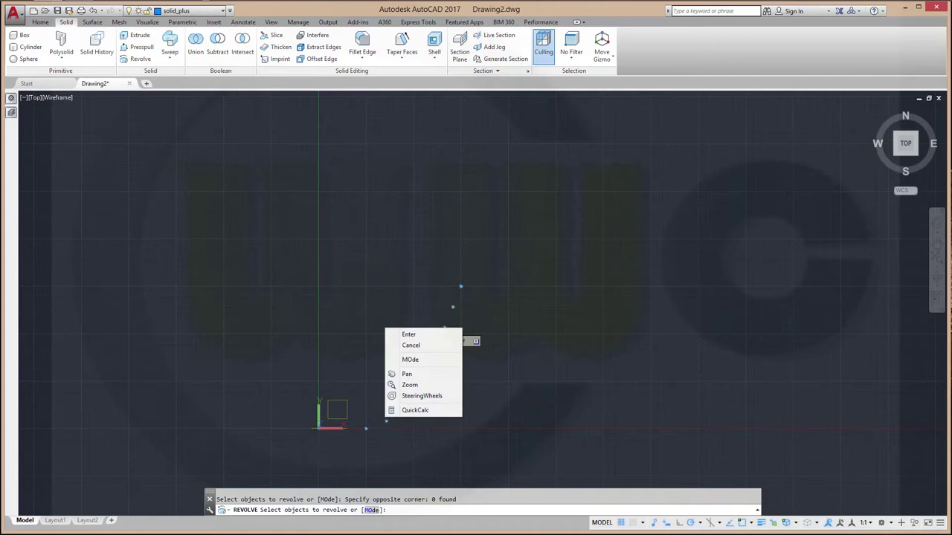
click(408, 333)
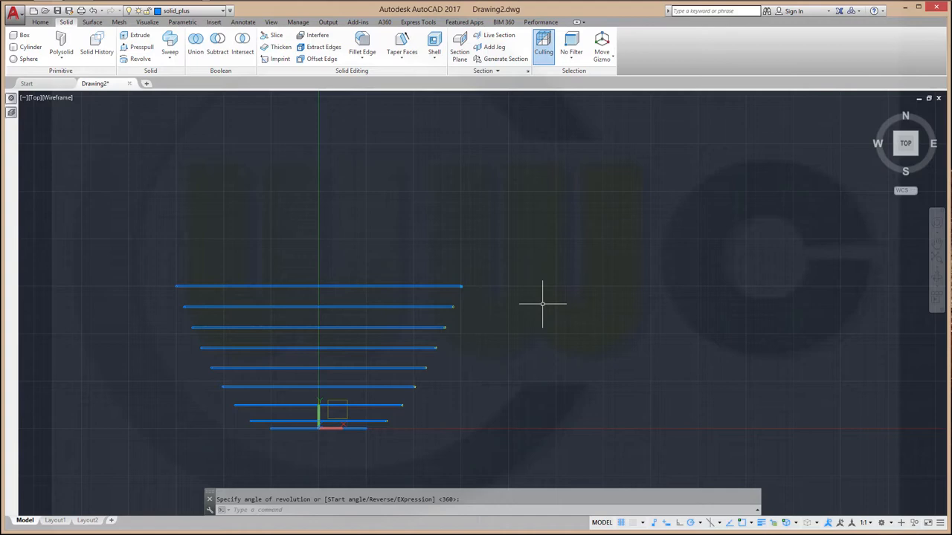
Step: Accept the full 360° revolution into stacked rings, then hide the blue rings layer
key(Return)
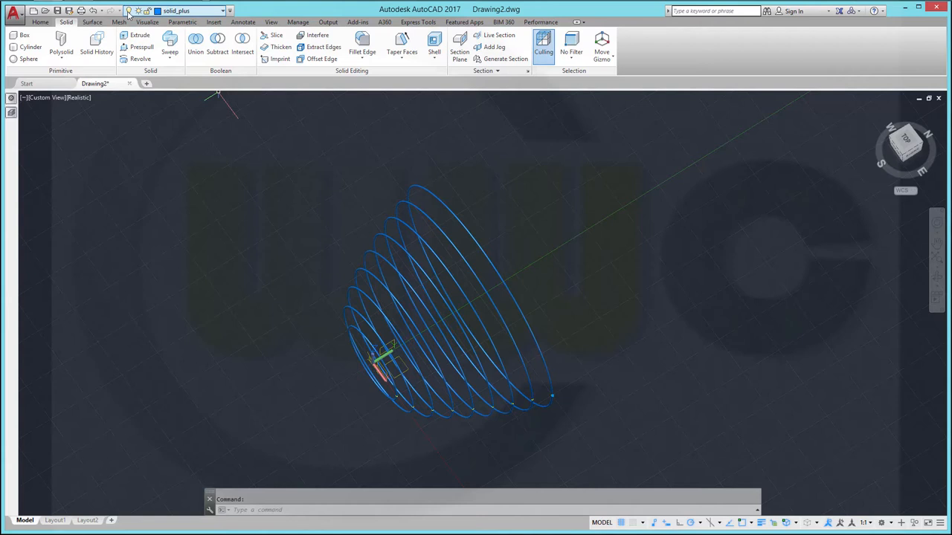
click(223, 10)
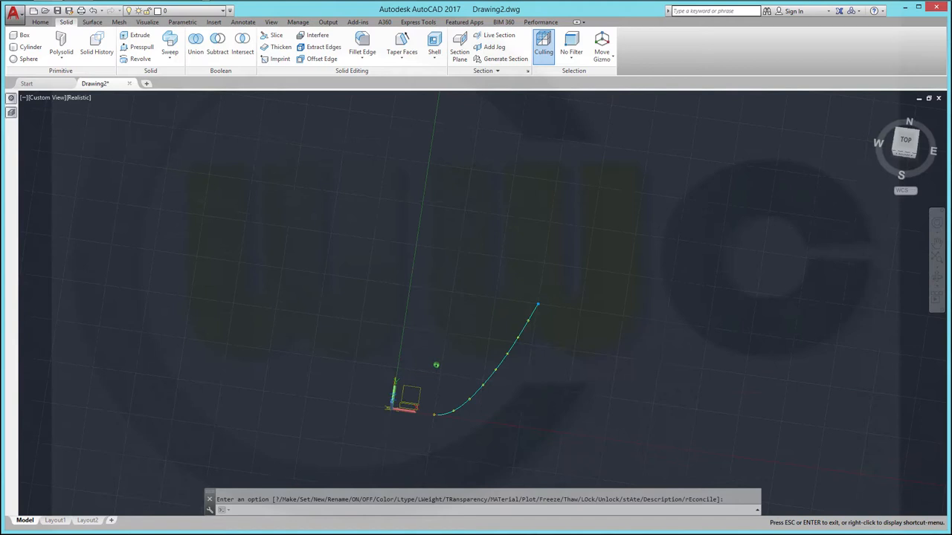
Step: Make surfaces the current layer for the revolved bowl surface
click(216, 10)
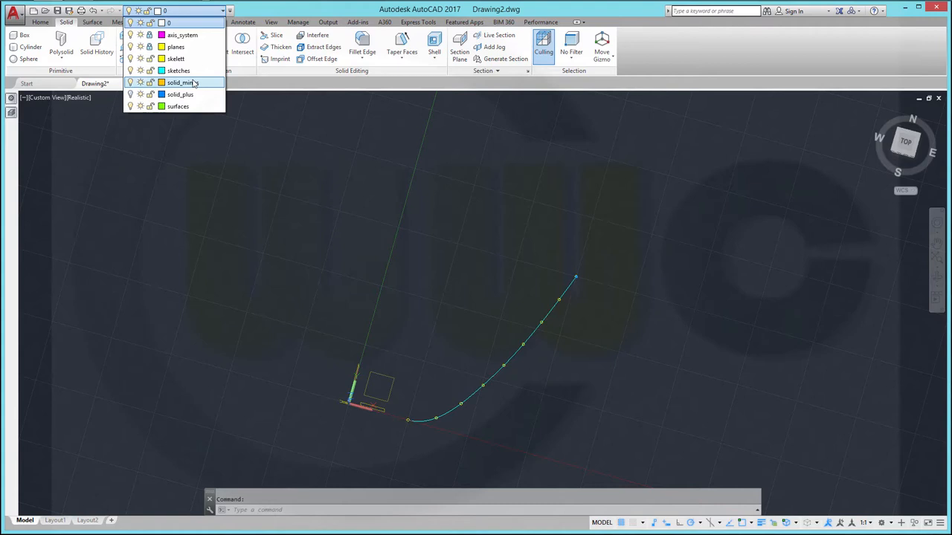
click(178, 105)
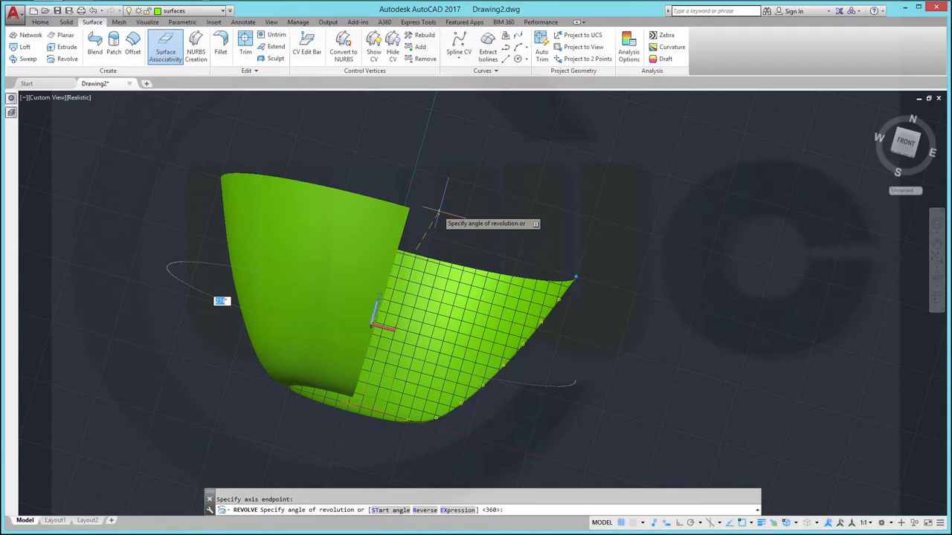
Step: Accept a full 360° revolution of the spline into a green bowl surface and finish
key(Return)
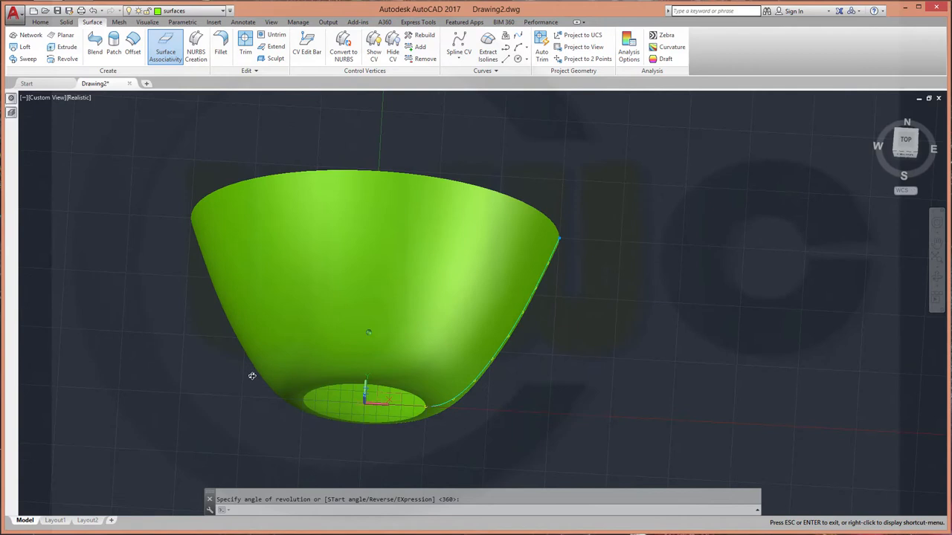
key(Return)
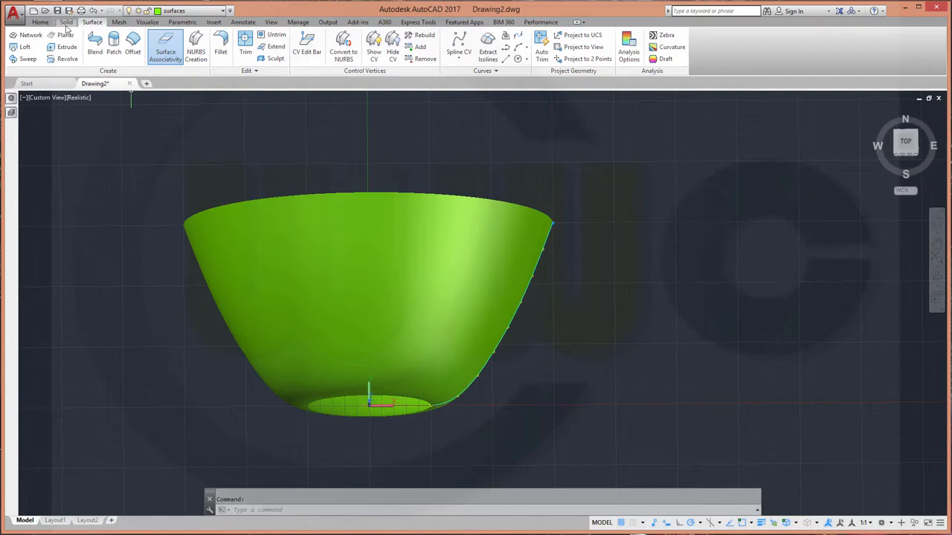
click(66, 21)
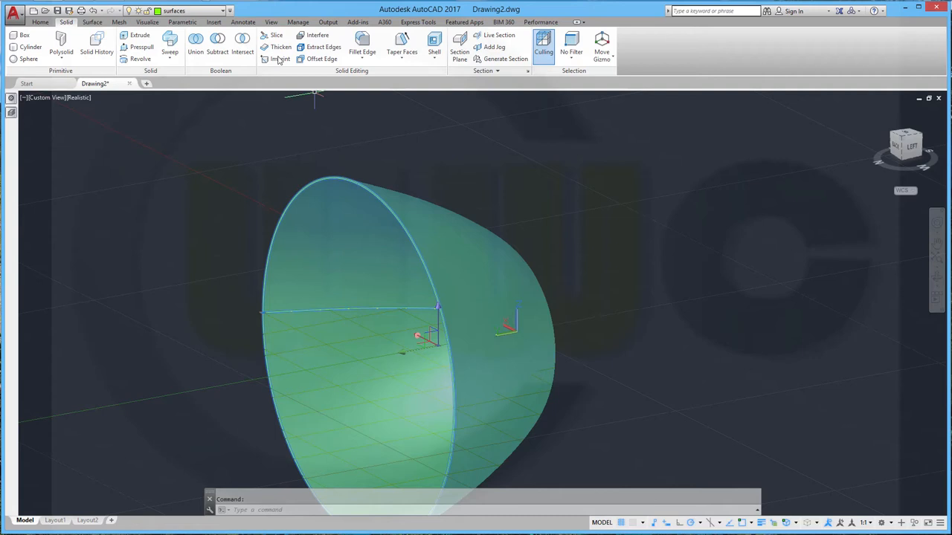
click(223, 11)
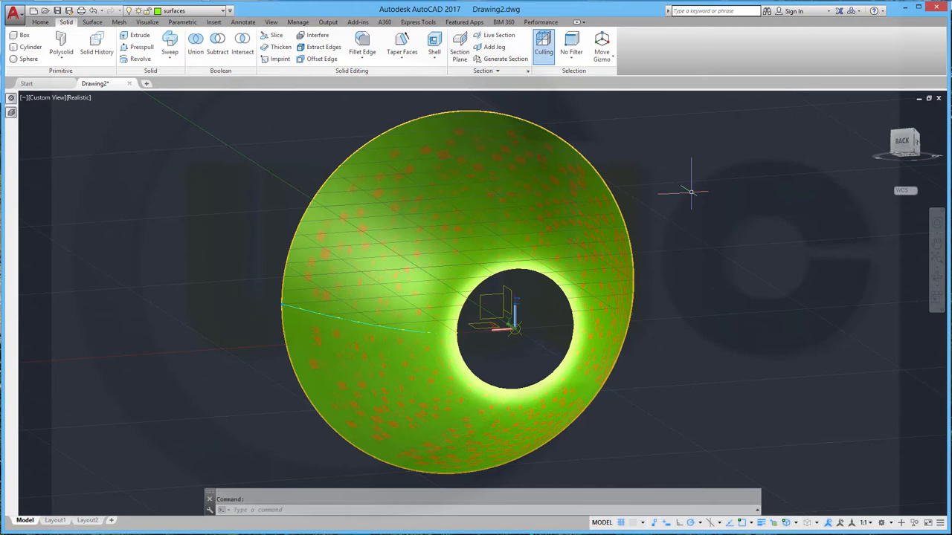
Step: Start Thicken and choose the Surface (Revolve) from the overlapping objects
click(281, 47)
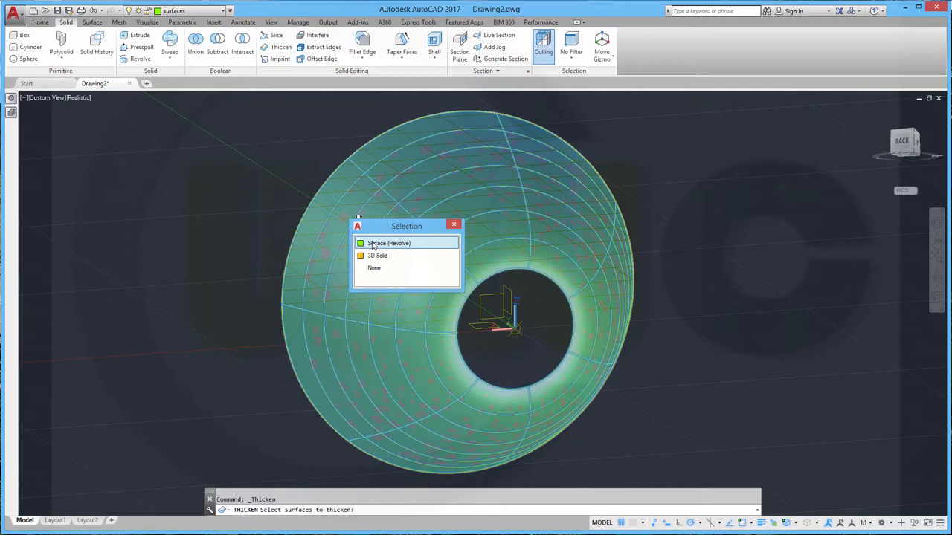
click(388, 243)
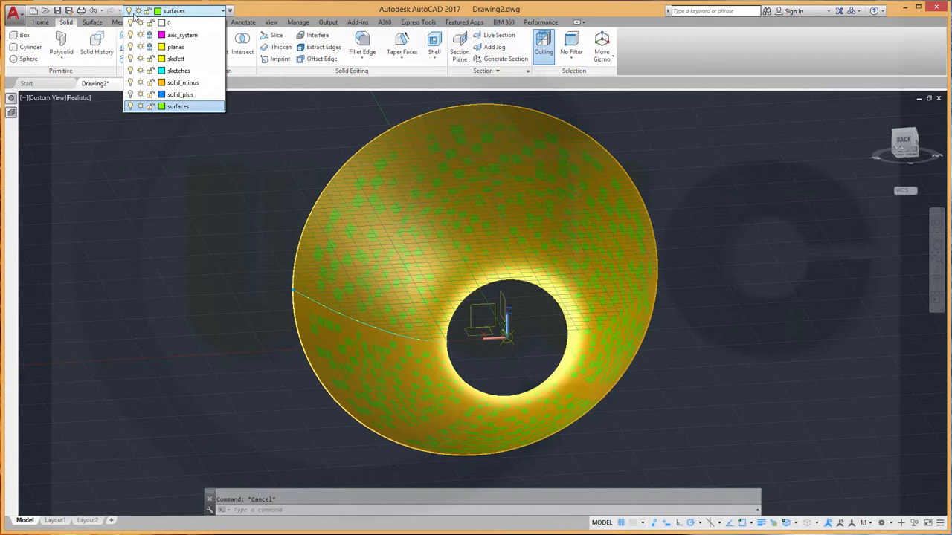
Step: Turn off the surfaces layer so only the yellow thickened bowl shows
click(178, 106)
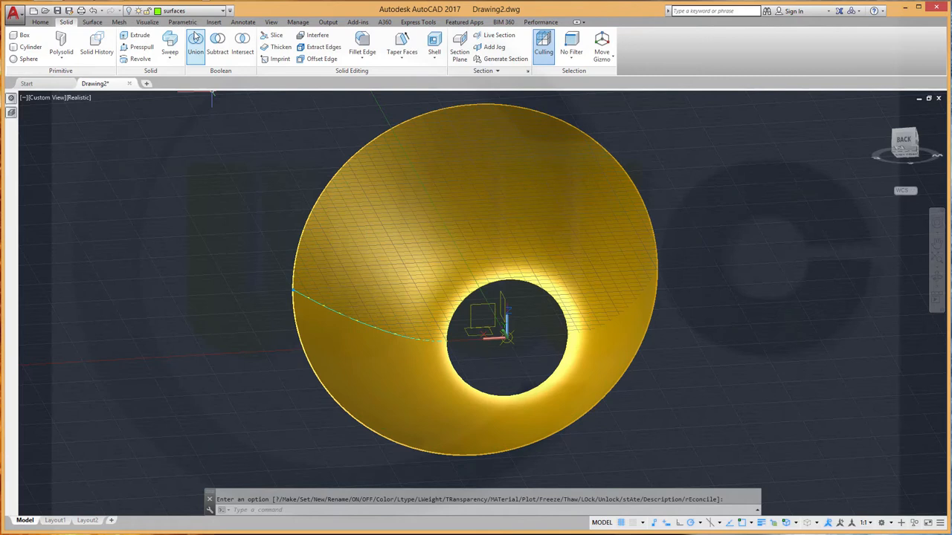
click(222, 11)
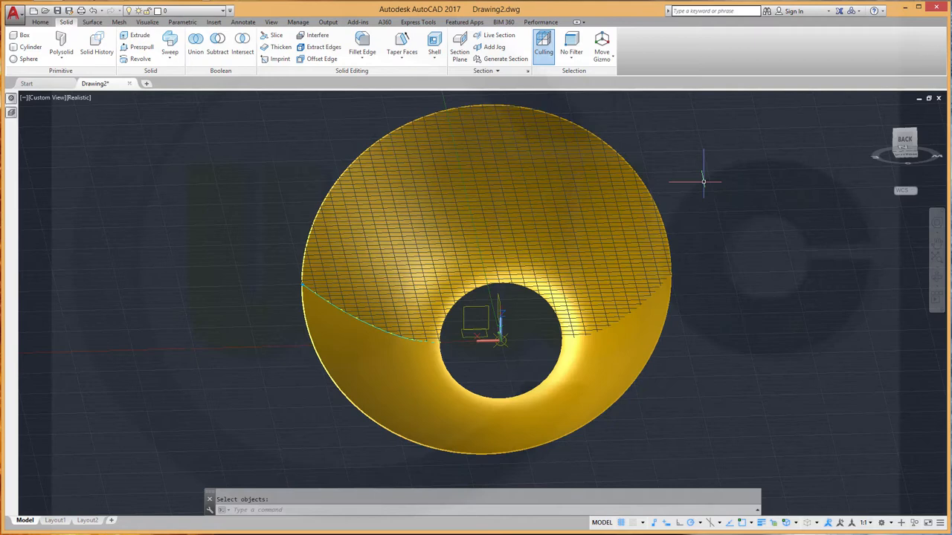
mouse_move(681, 283)
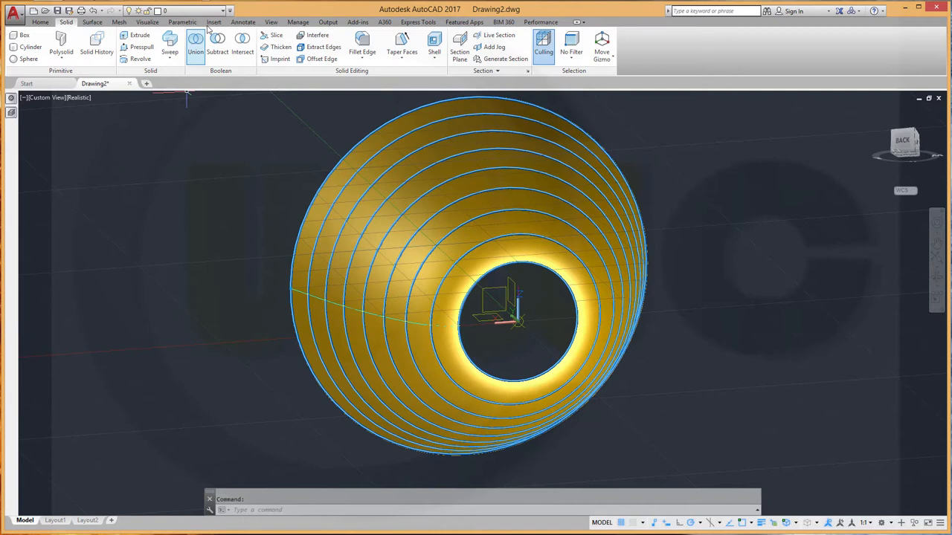
Step: Open the layer list before sweeping the blue tube rings around the bowl
click(223, 10)
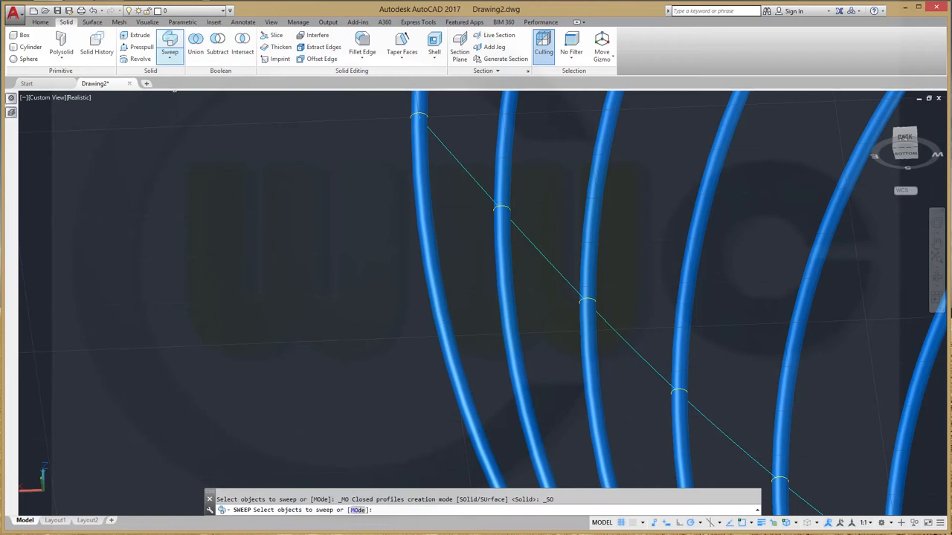
Step: Choose the circle as the Sweep profile and confirm, leaving the path to be picked
click(424, 112)
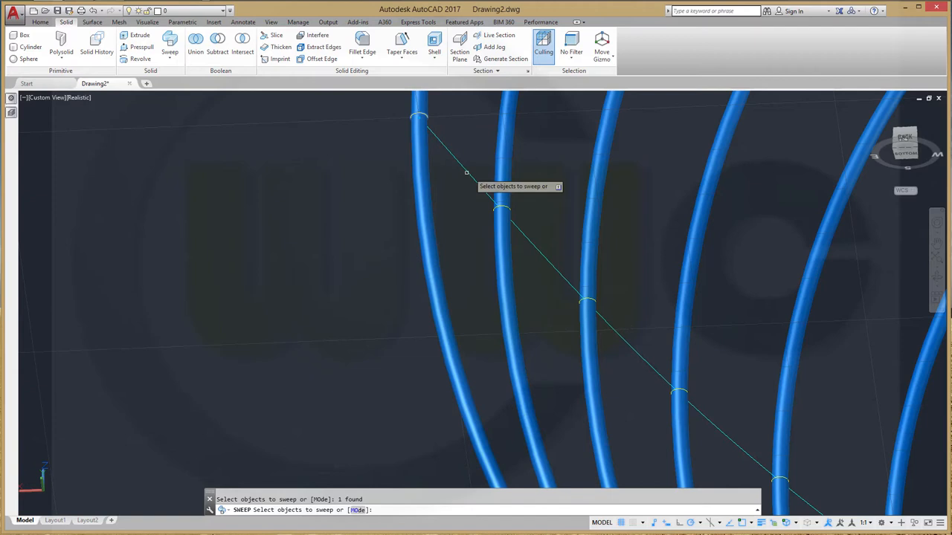
click(466, 173)
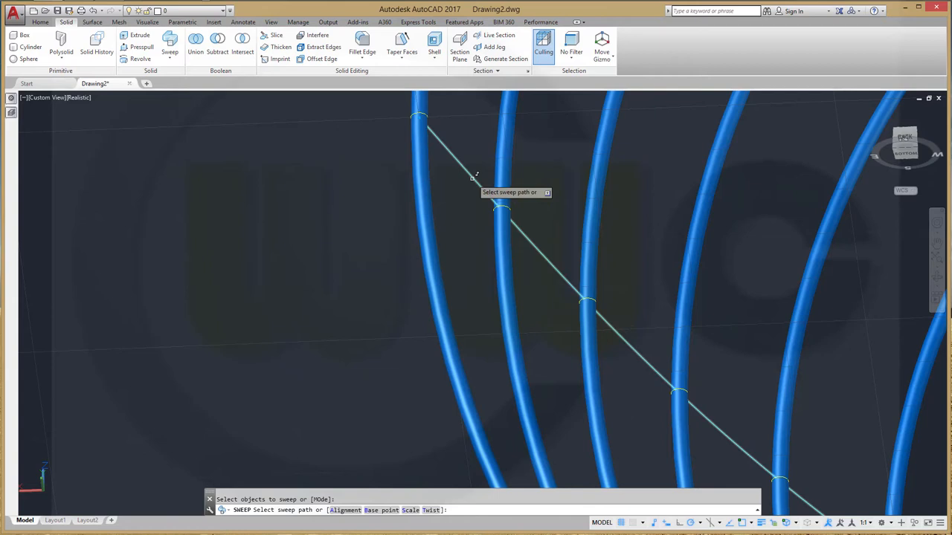
Step: Sweep the profile along the straight rib line into a tube, then rotate the UCS about X
click(476, 175)
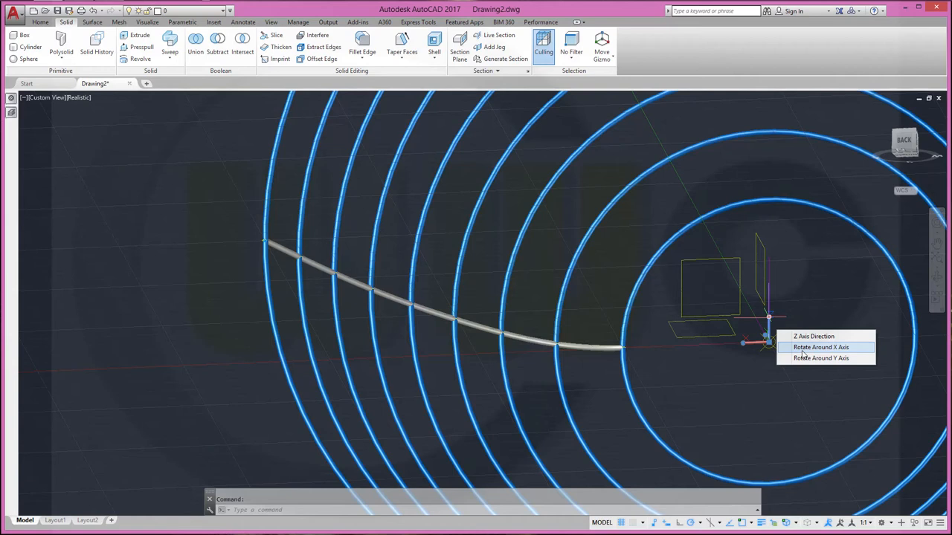
click(821, 348)
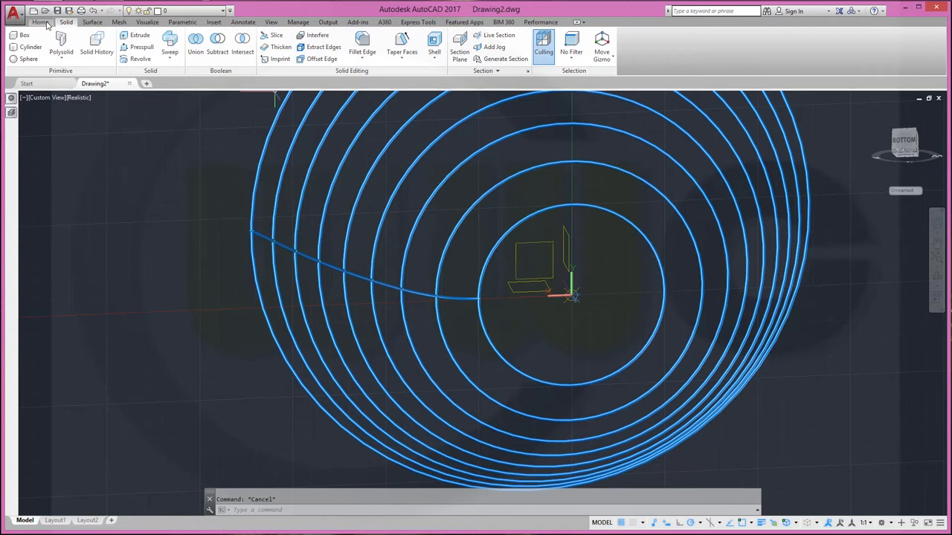
Step: Polar-array the swept rib 48 times over 360° around the bowl centre and close the array
click(41, 22)
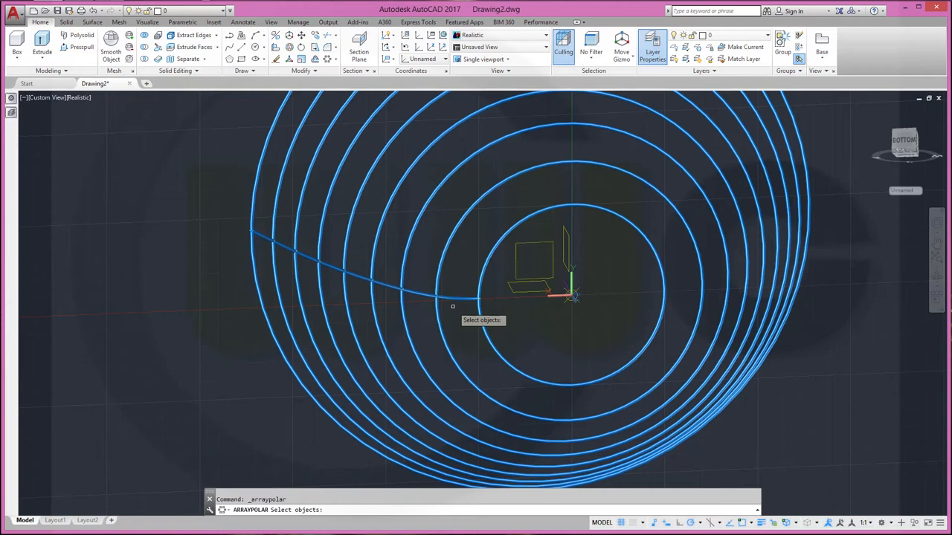
click(453, 305)
text(48)
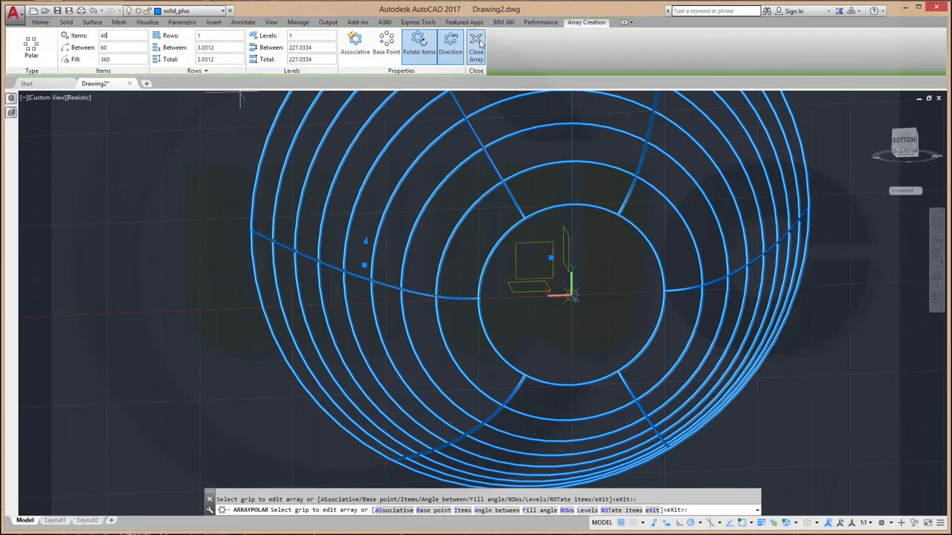
click(476, 41)
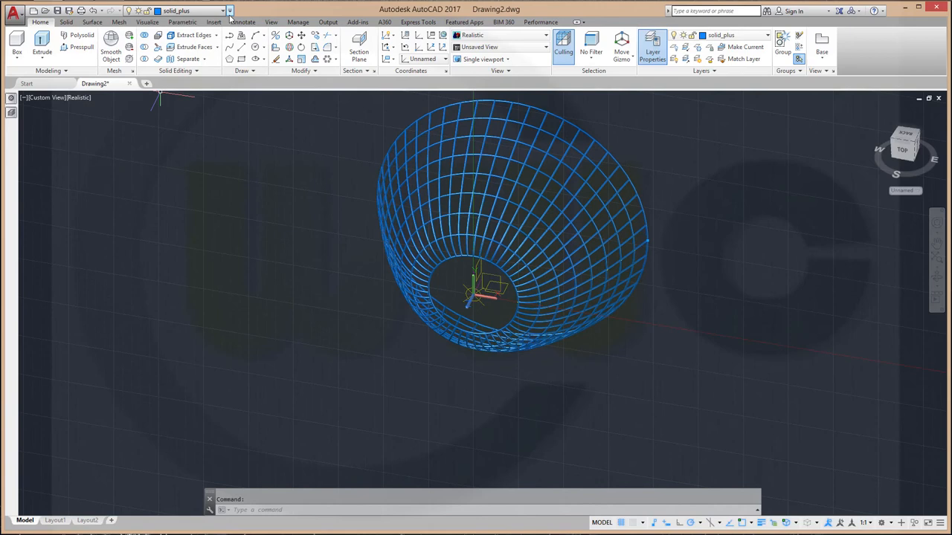
Step: Show the layer list after orbiting around the whole lattice bowl
click(223, 10)
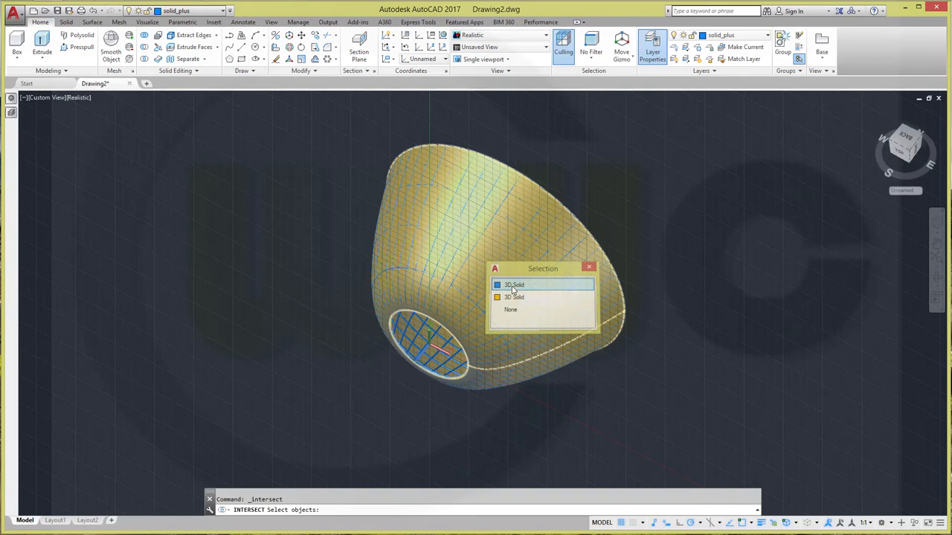
Step: Intersect the blue lattice solid with the bowl so only the overlapping lattice remains
click(514, 285)
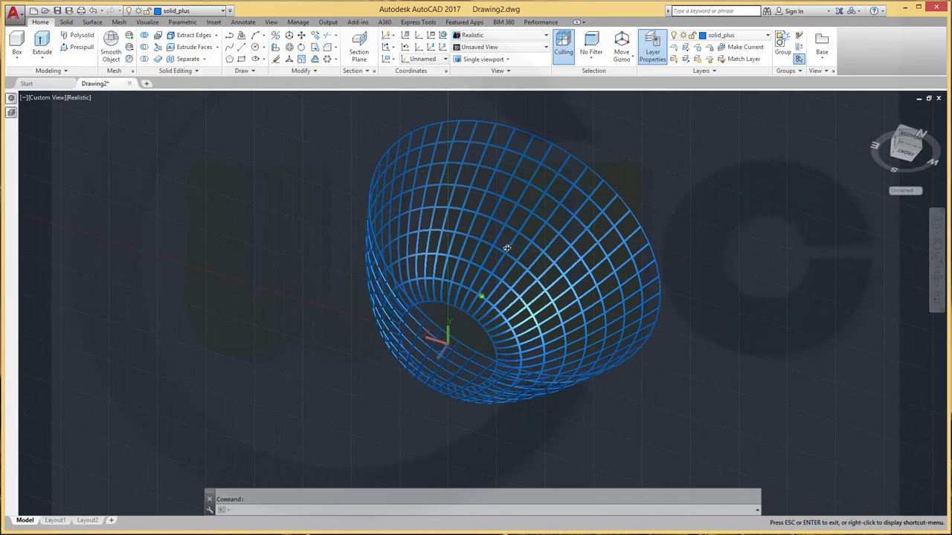
drag(505, 248, 456, 224)
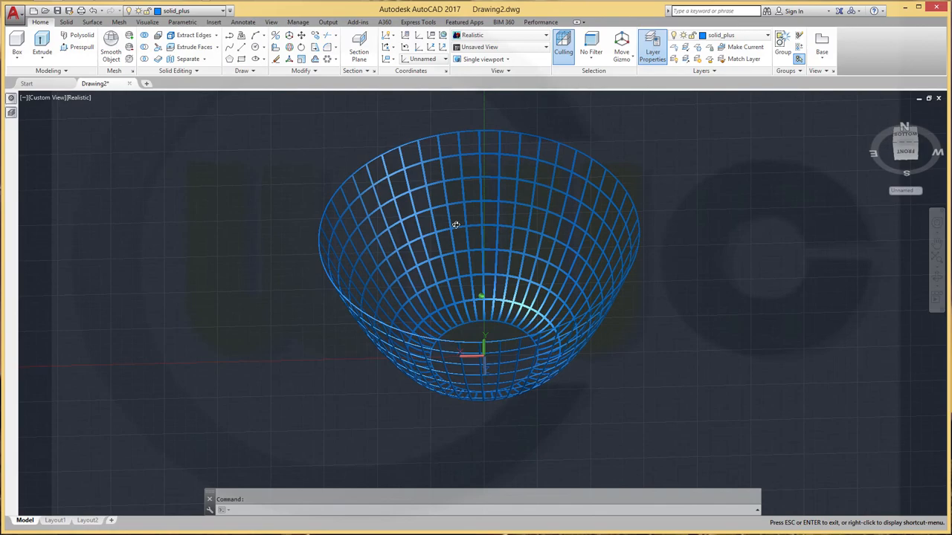
drag(456, 224, 561, 322)
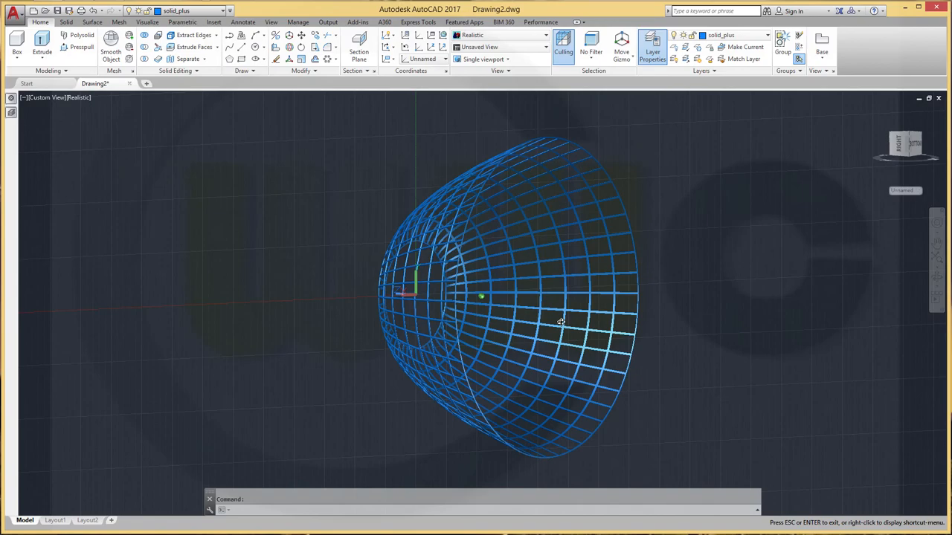
drag(562, 321, 455, 236)
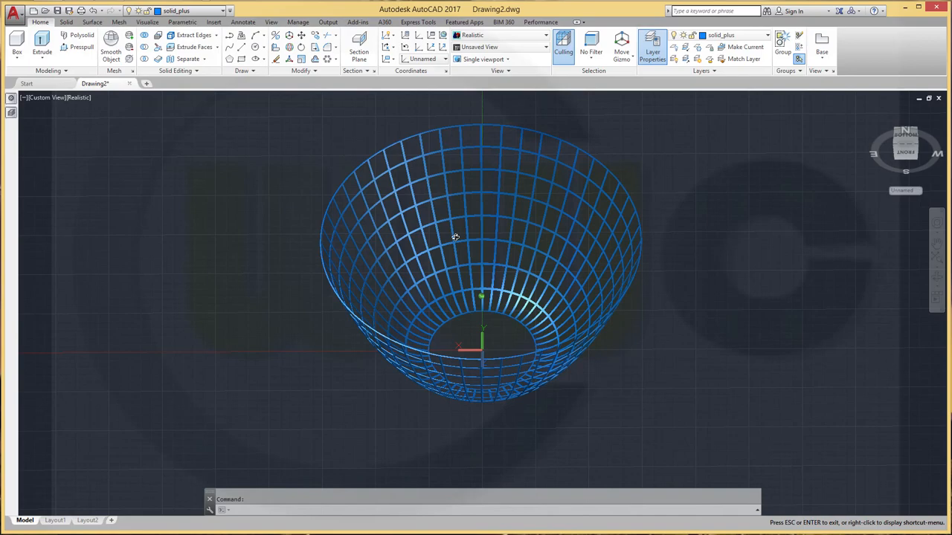